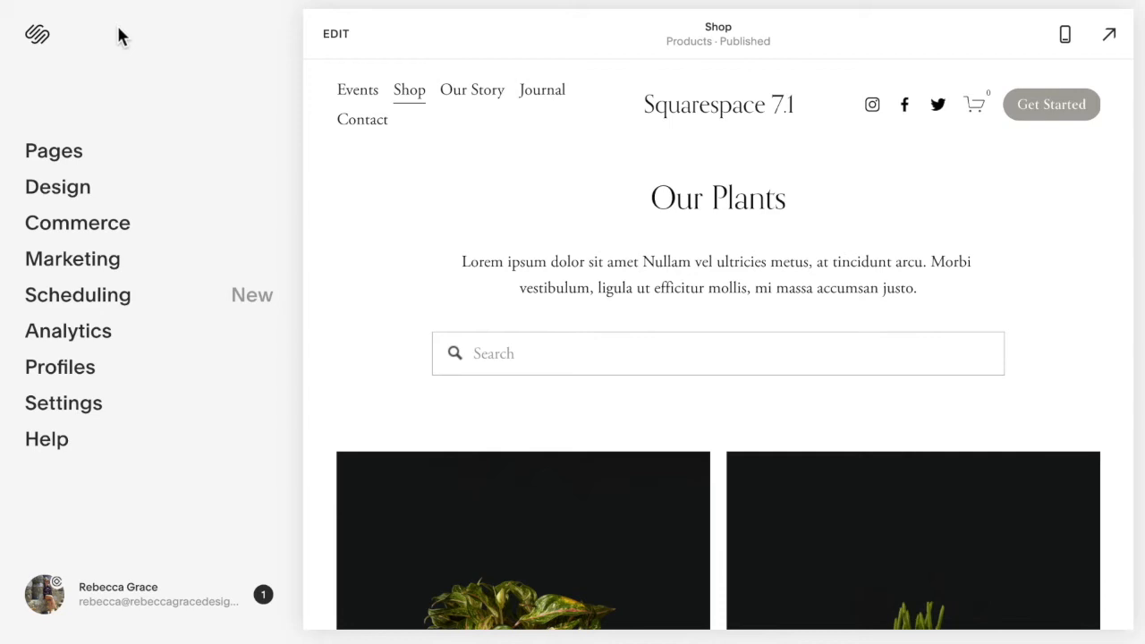
mouse_move(528, 134)
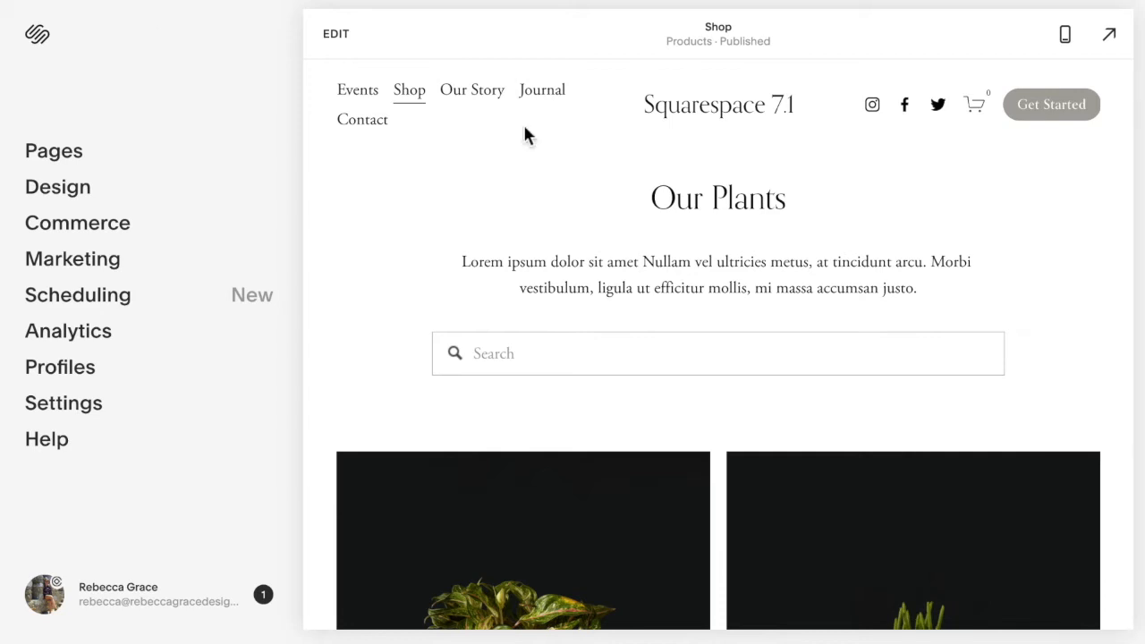
- Raise the product section's Format Columns from 2 to 4 so Lily, Pencil Plant, Alocasia and Snake share one row
scroll(down, 3)
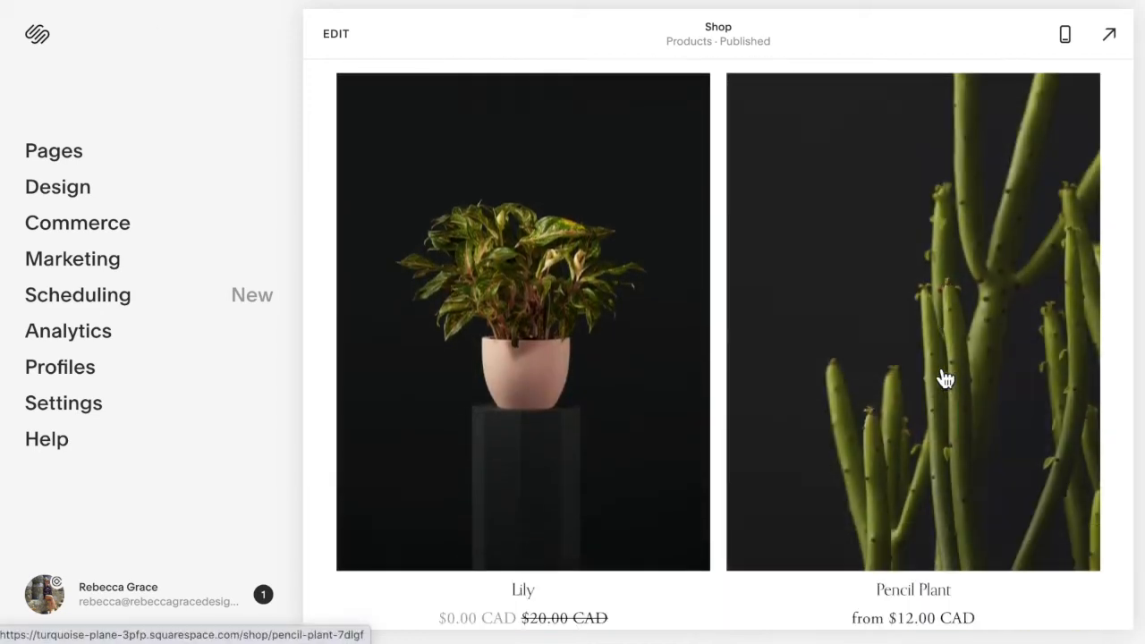
scroll(up, 3)
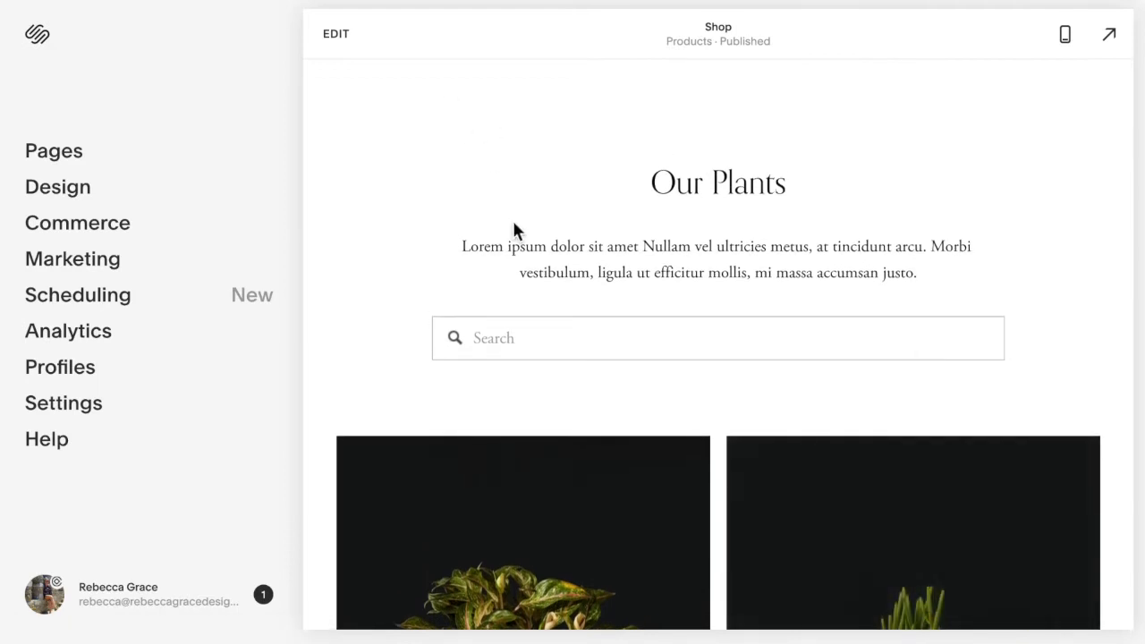
click(336, 33)
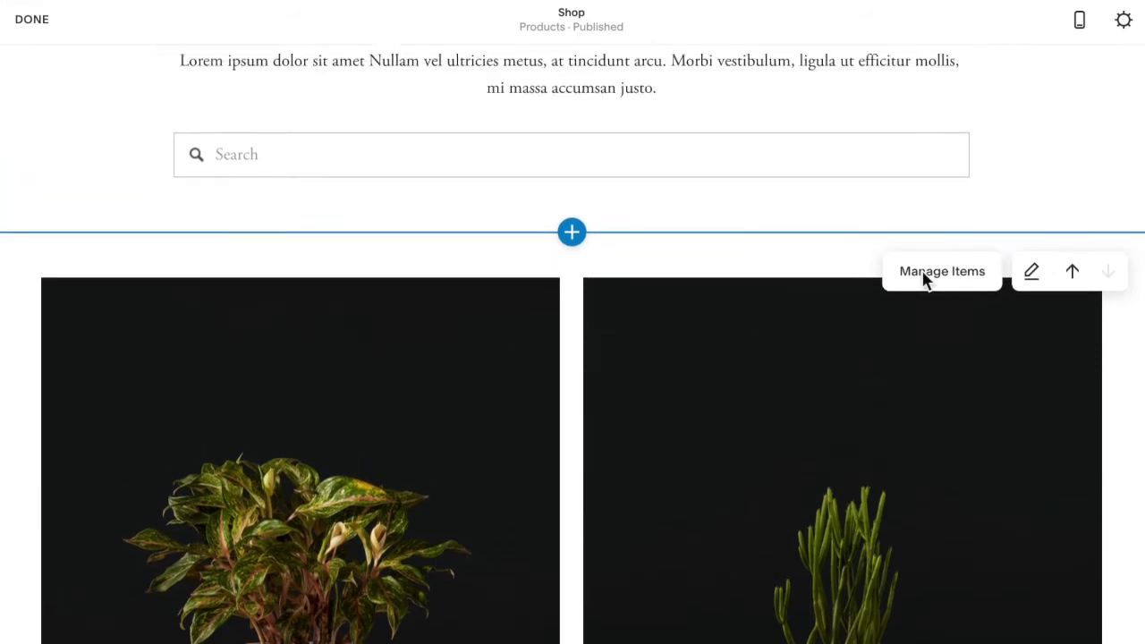
click(1031, 272)
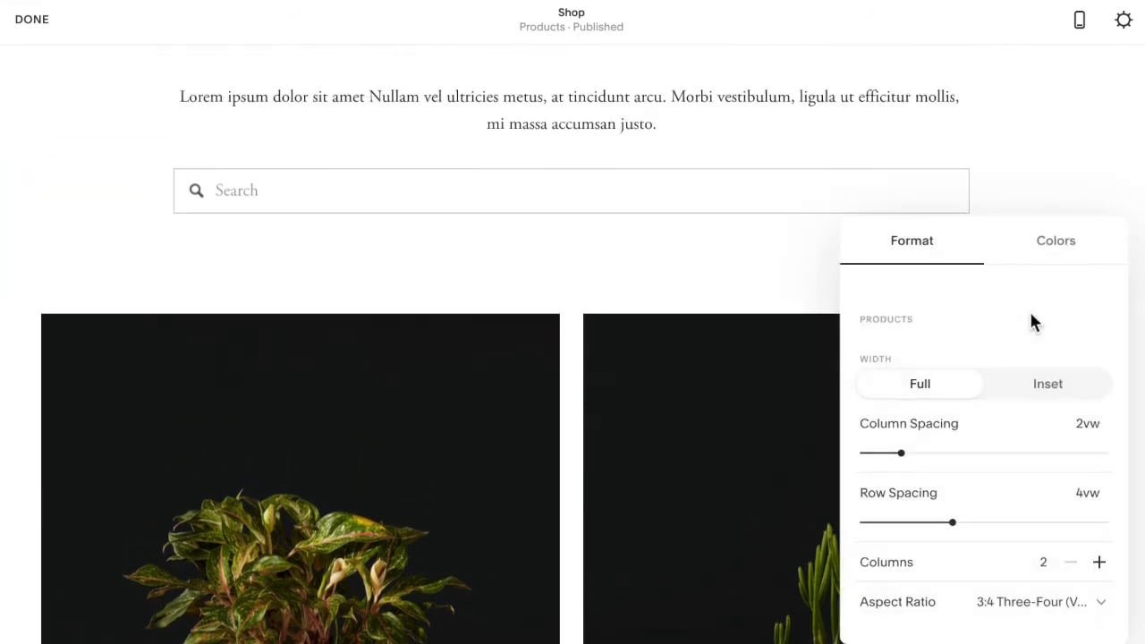
scroll(down, 3)
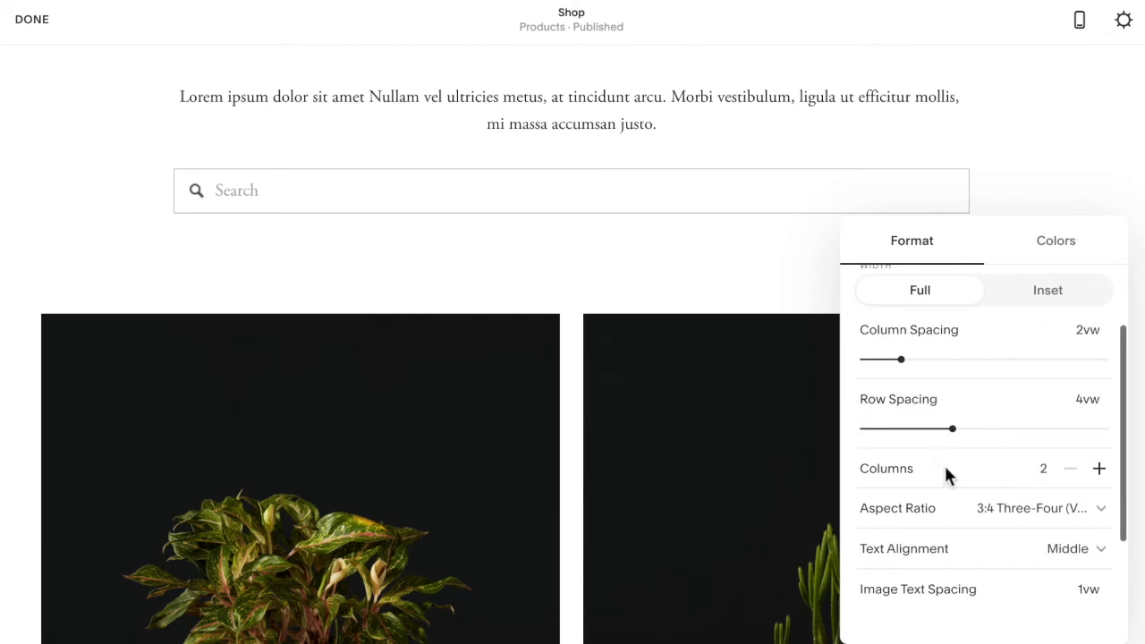
mouse_move(1098, 469)
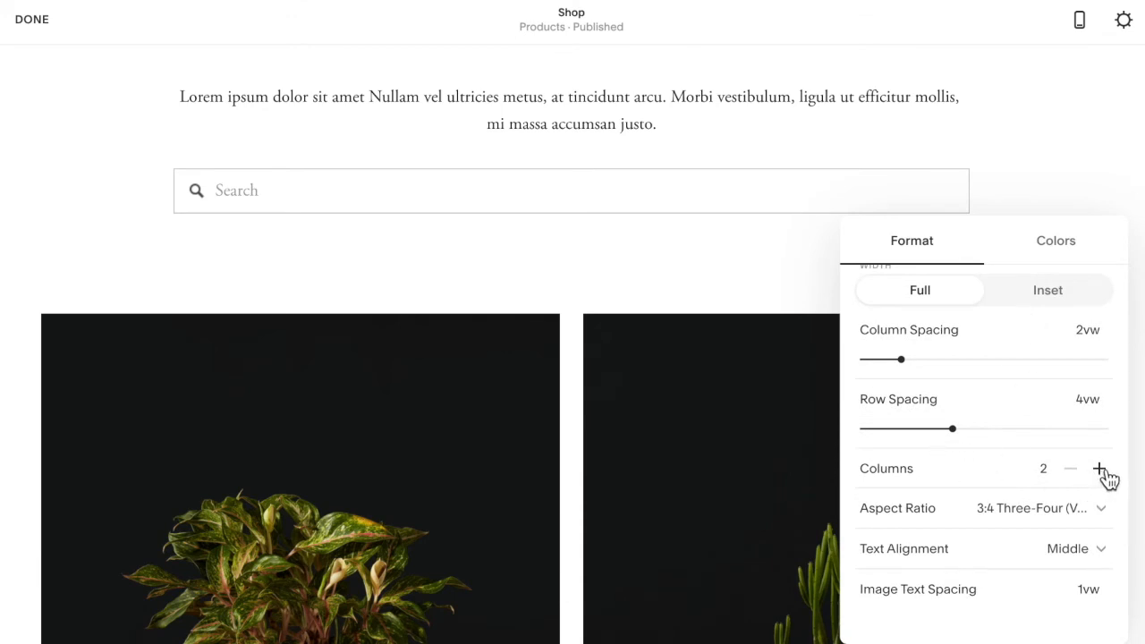
click(1102, 469)
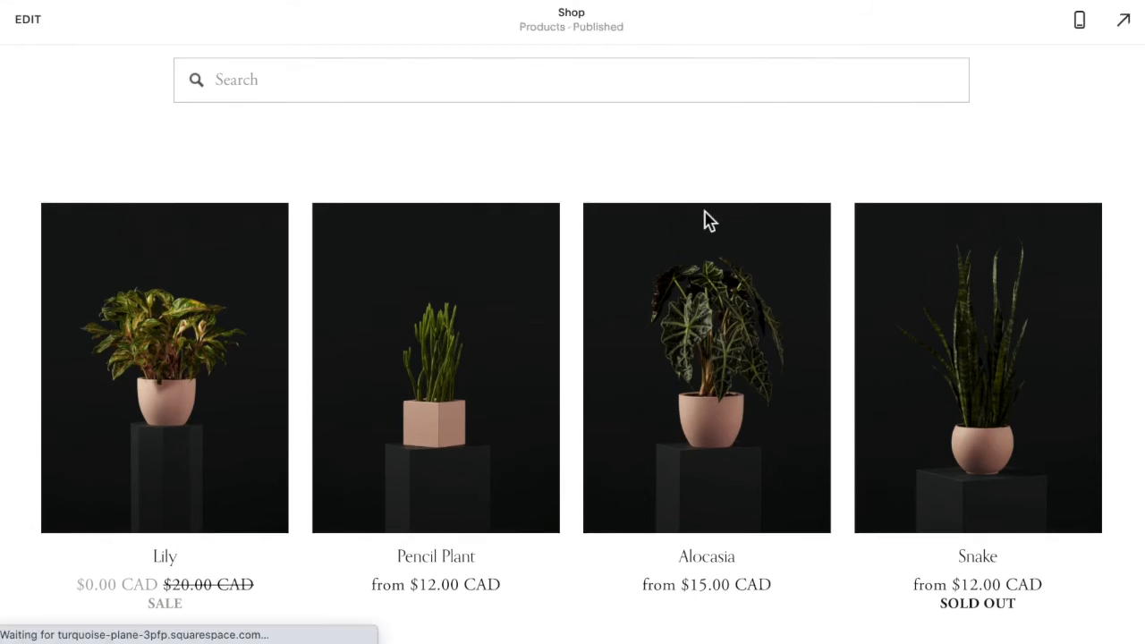
- Preview the Shop page on a phone screen, where products stack in a single column
click(28, 17)
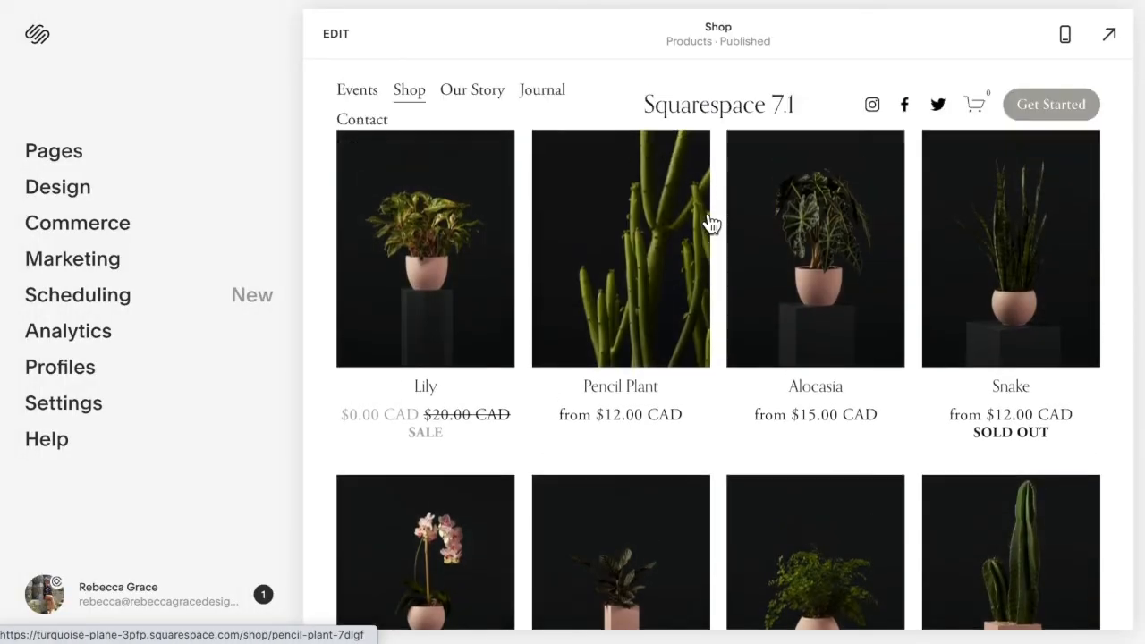
click(1064, 34)
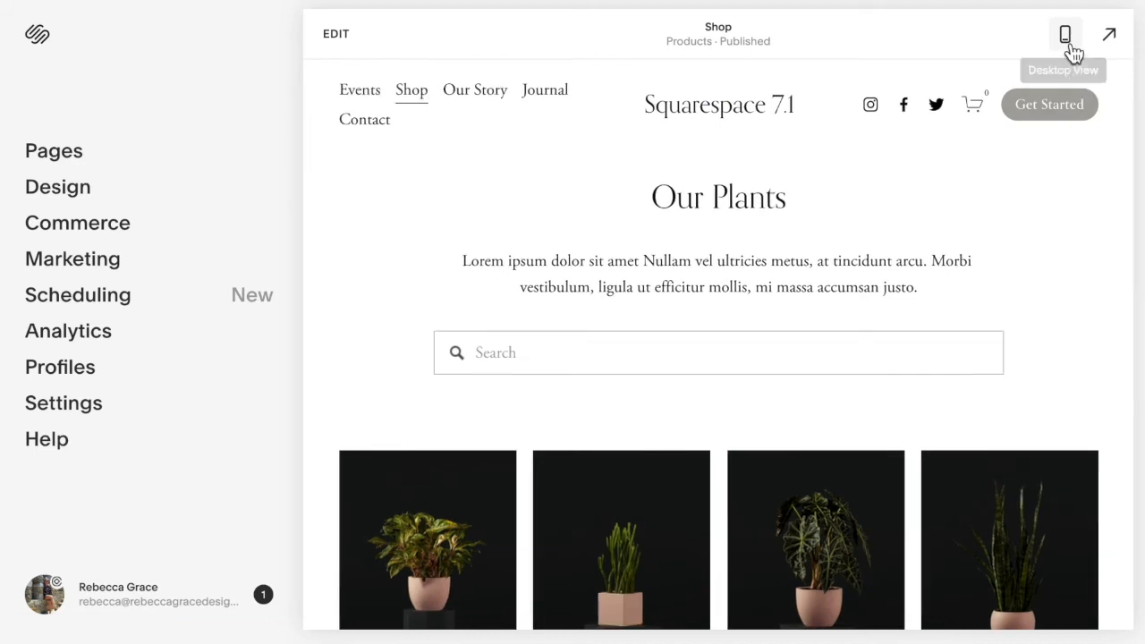
click(1065, 34)
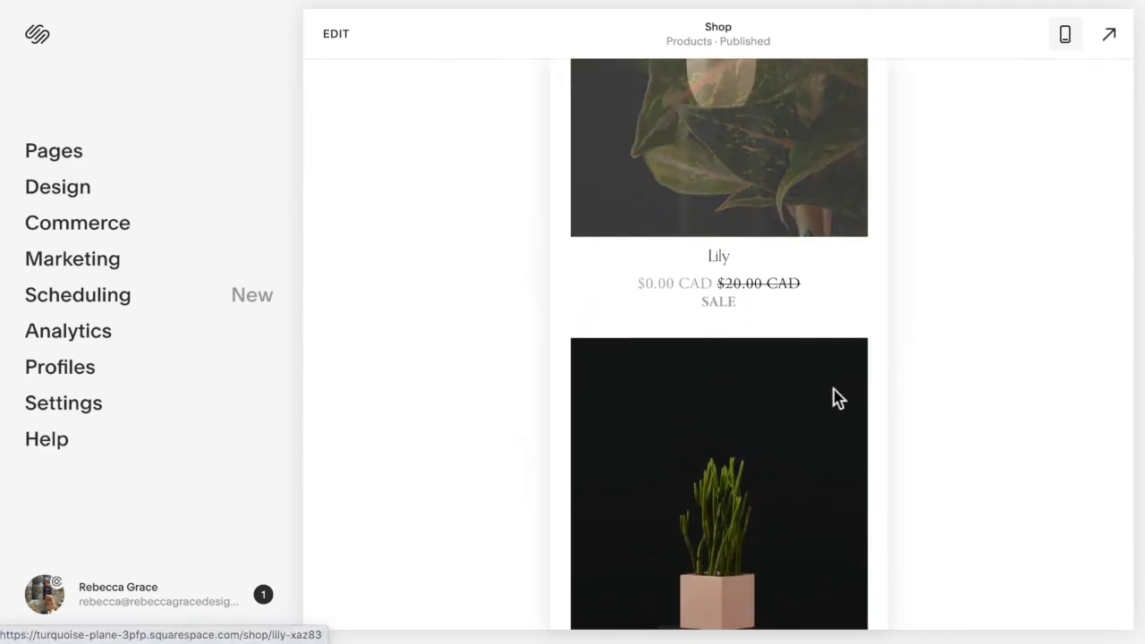
scroll(down, 3)
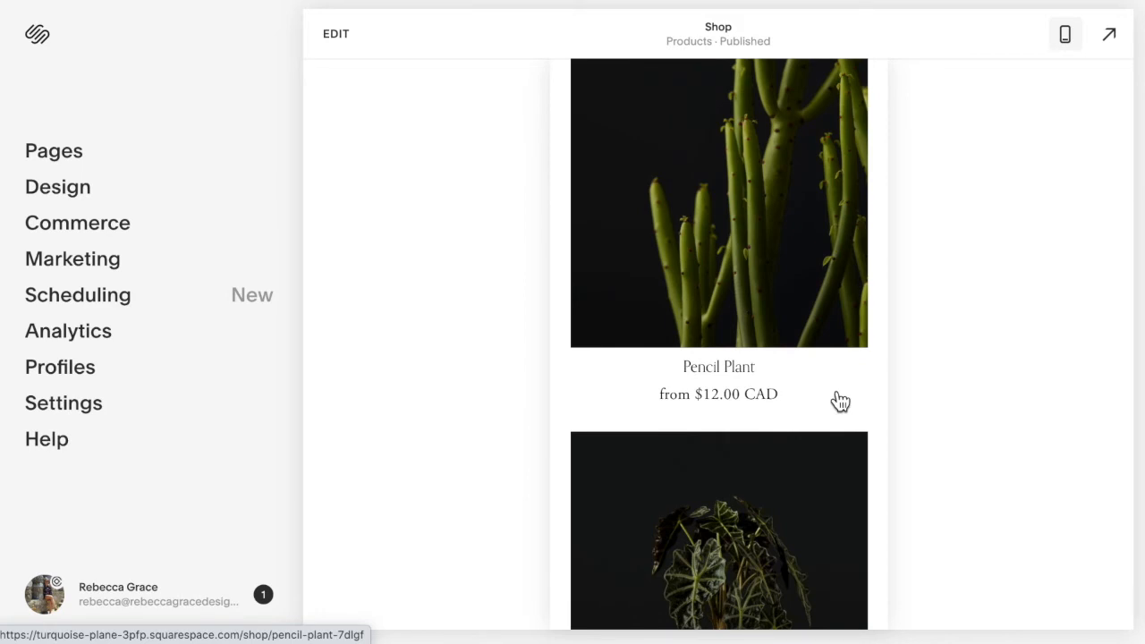
scroll(up, 3)
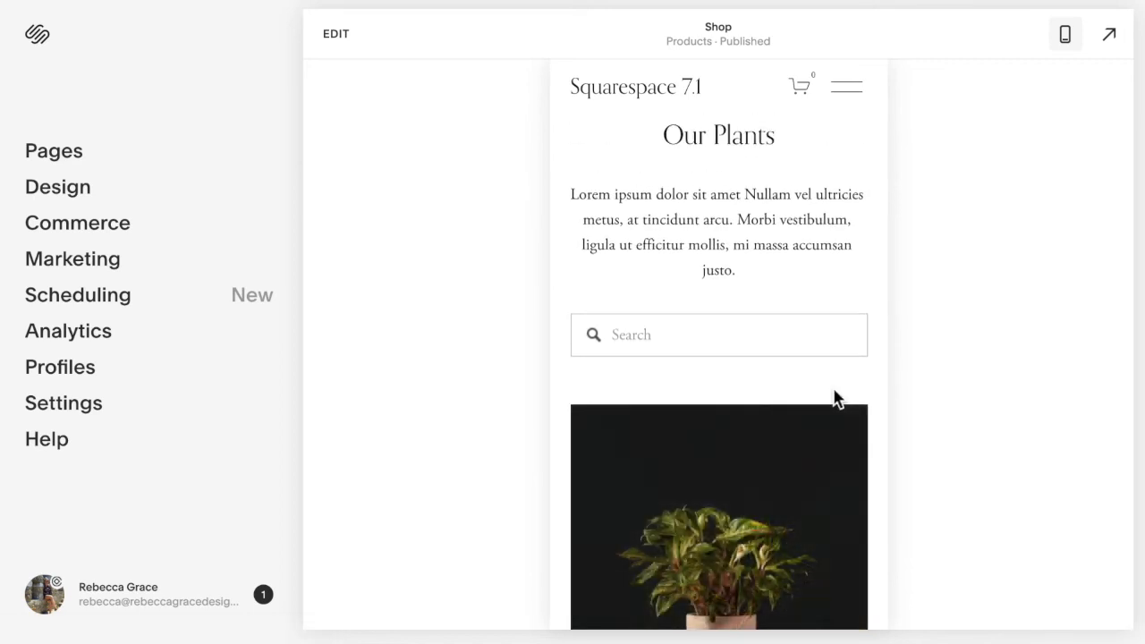
scroll(down, 3)
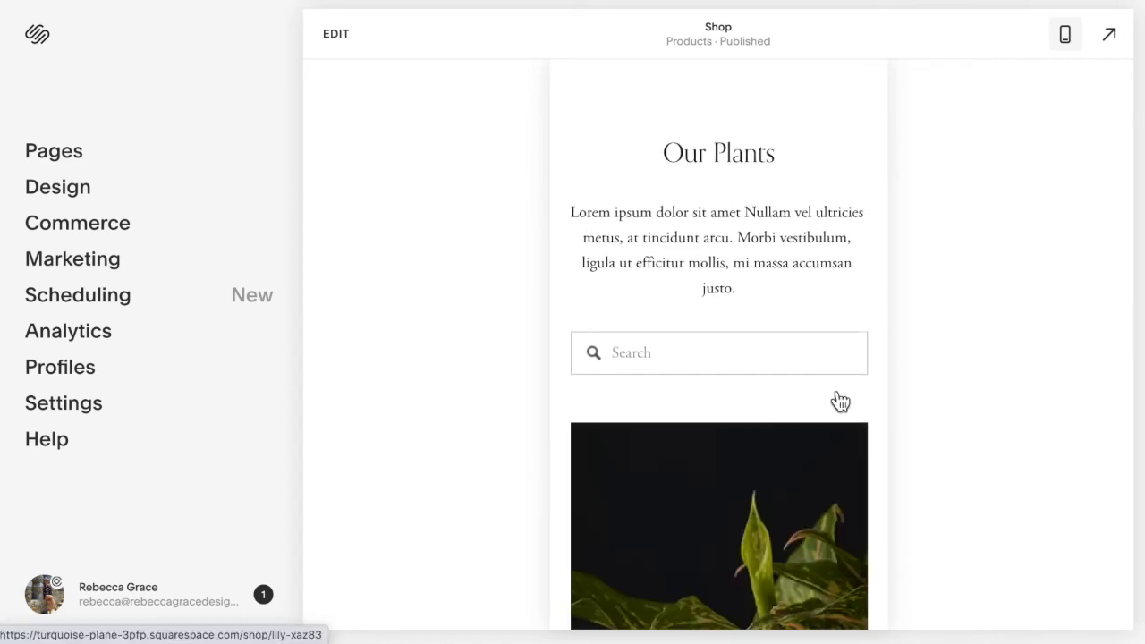
scroll(up, 3)
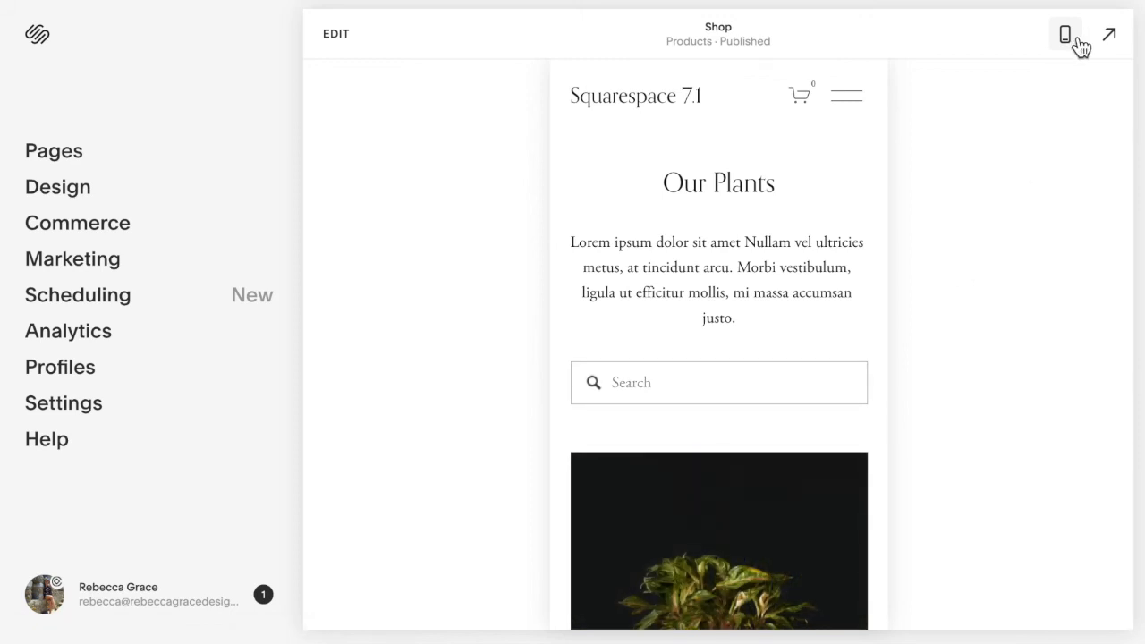
- Return to desktop view and reach Design > Custom CSS for the 640px two-column product grid rule
click(1064, 32)
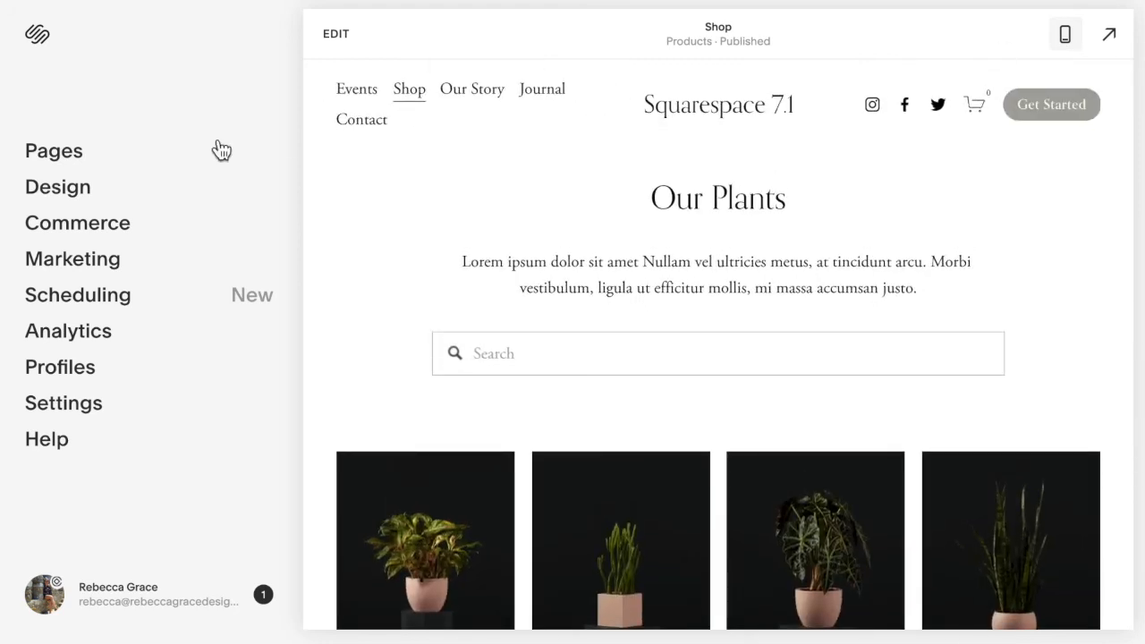
click(57, 188)
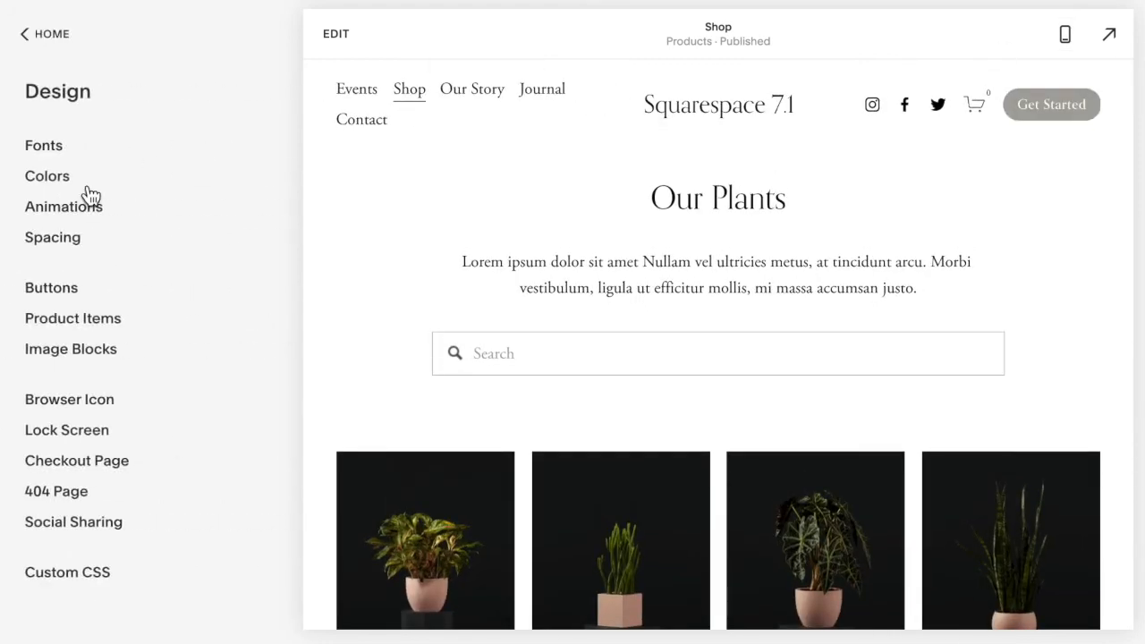
click(68, 572)
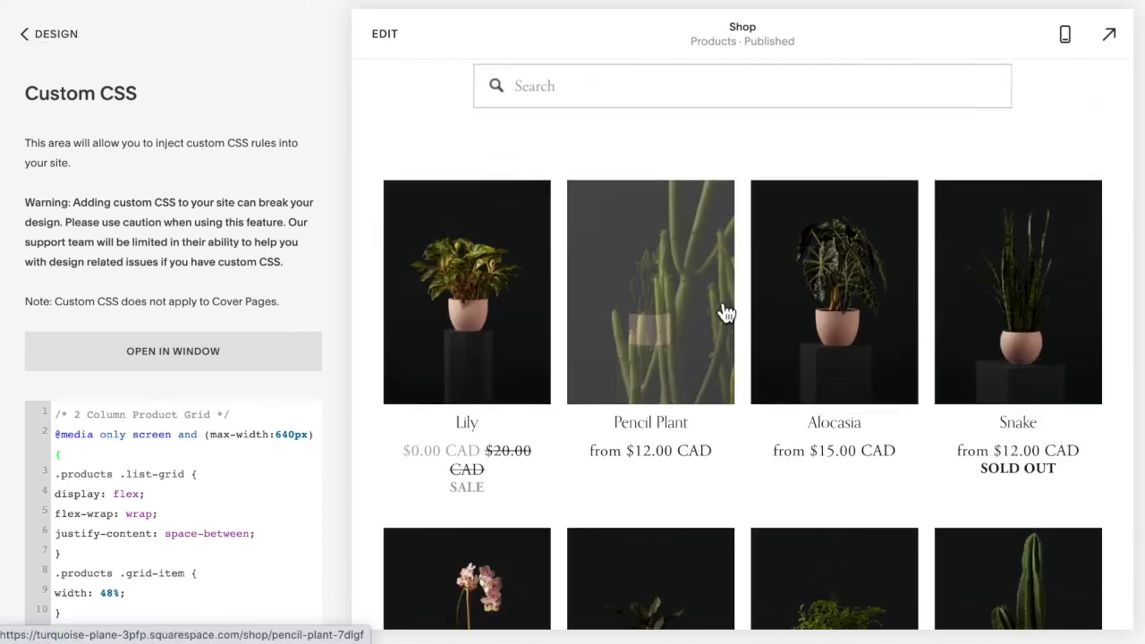
- Check the mobile preview now shows products side by side in two columns
scroll(up, 3)
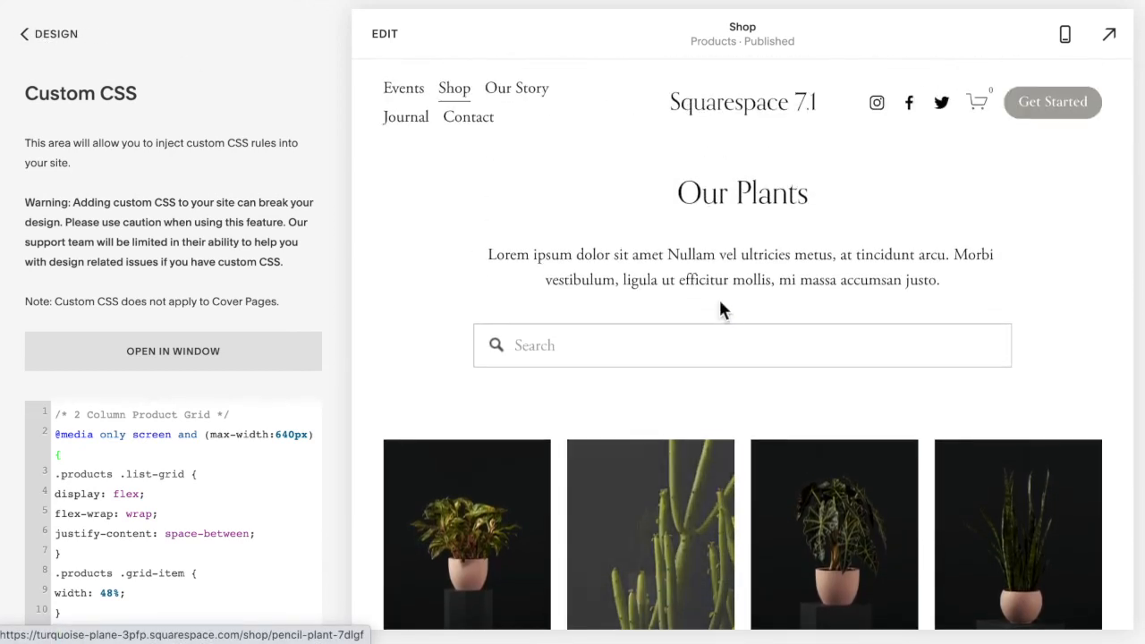
click(1064, 32)
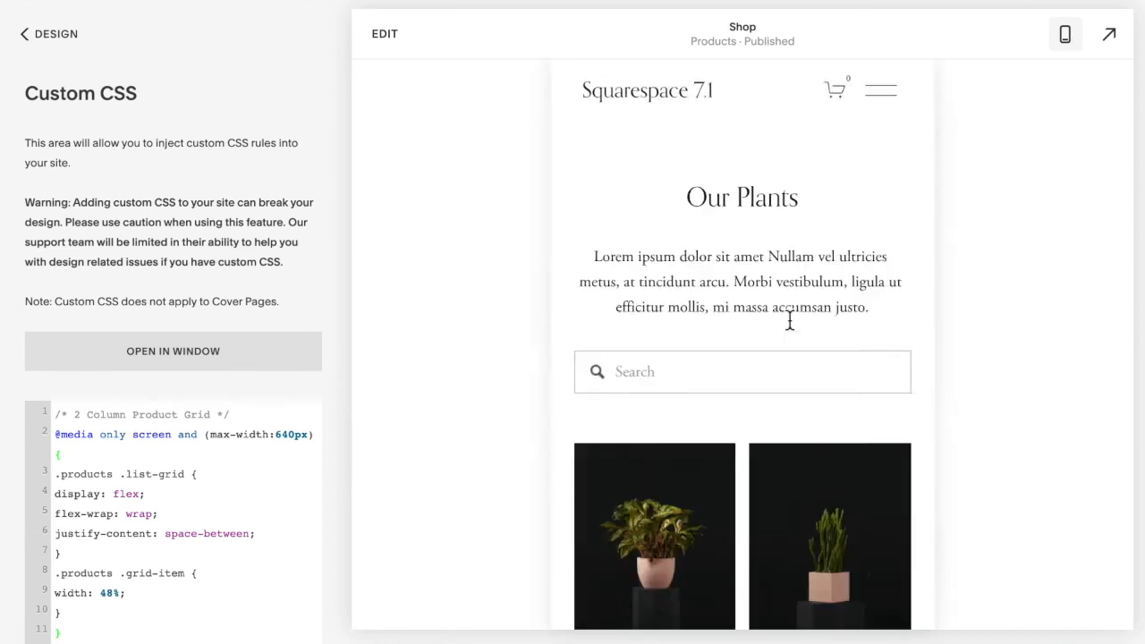
scroll(down, 3)
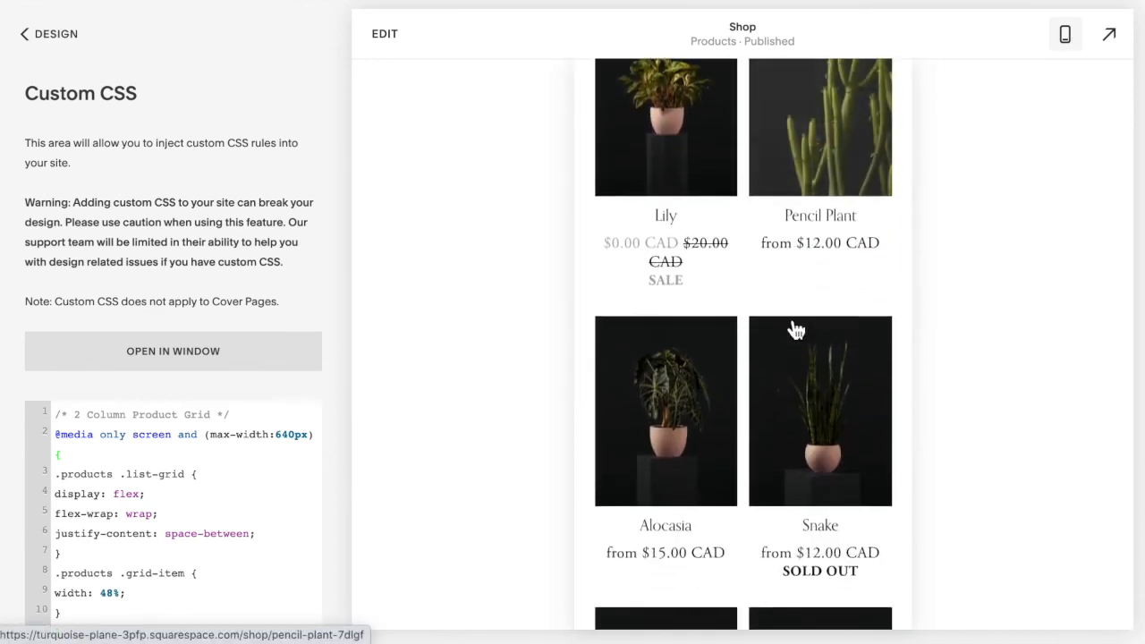
scroll(down, 3)
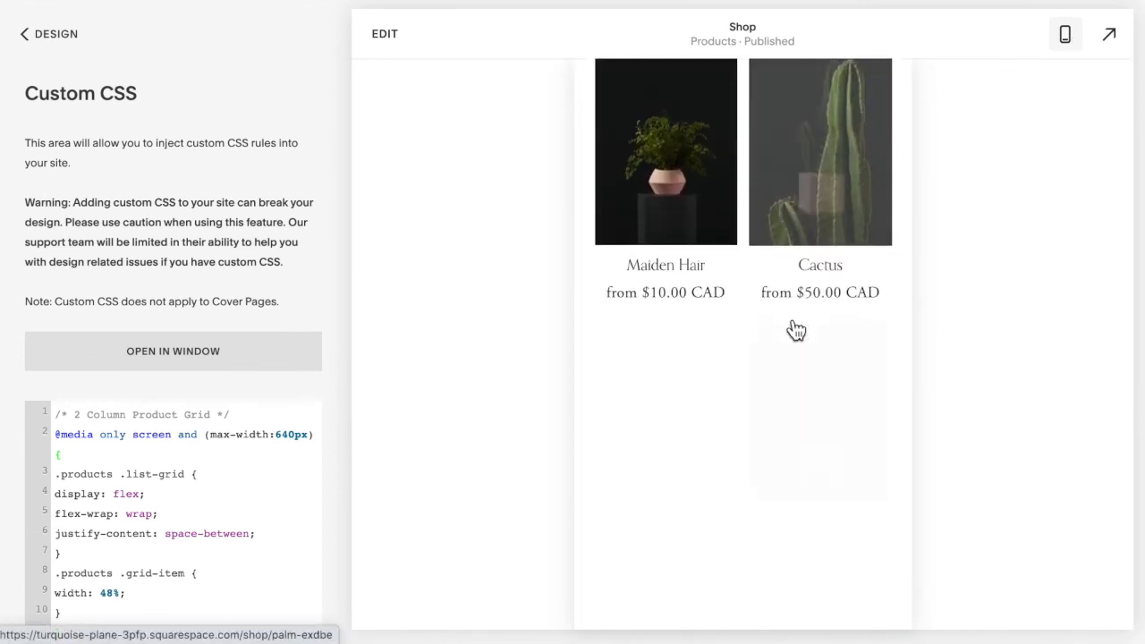
scroll(up, 3)
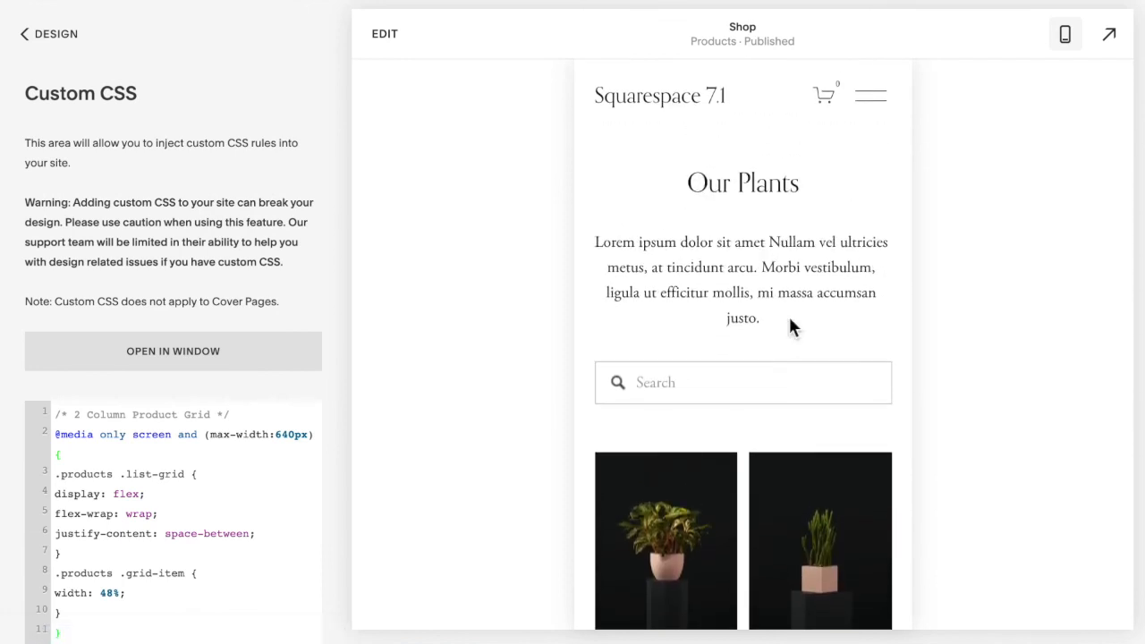